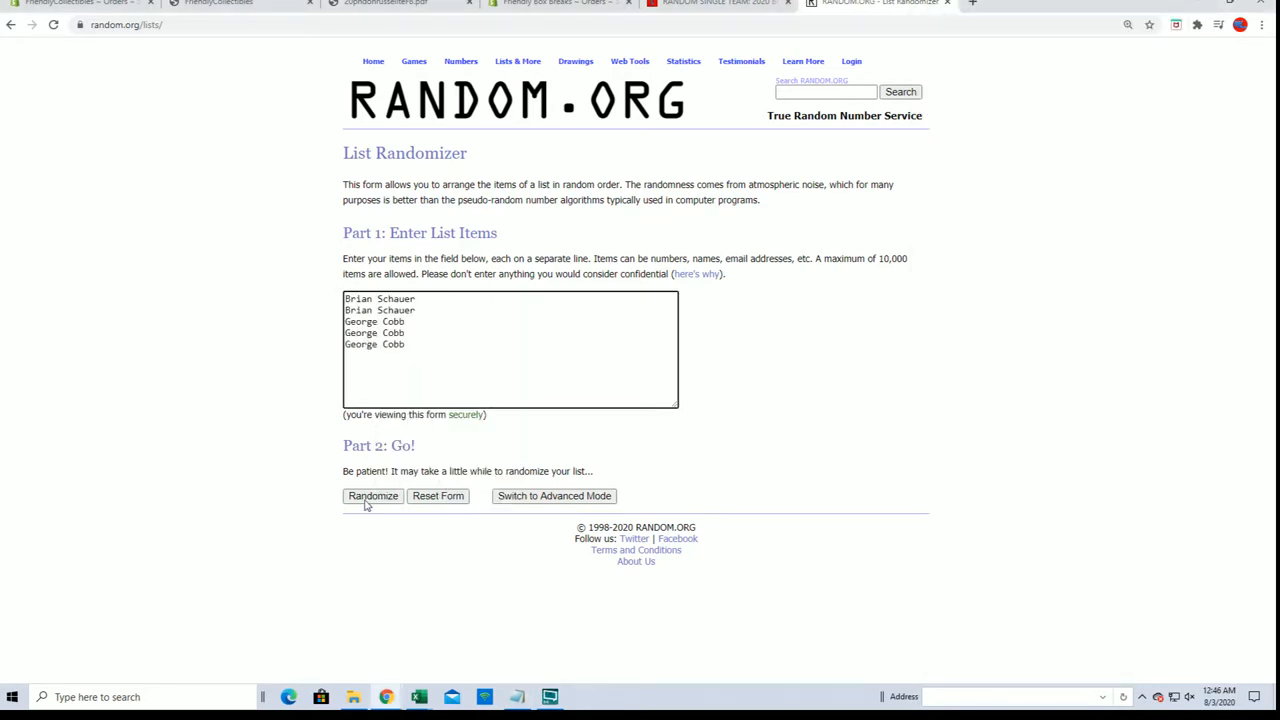
Step: Shuffle the five owner names, enlarge the page, and reshuffle them four more times
left_click(372, 495)
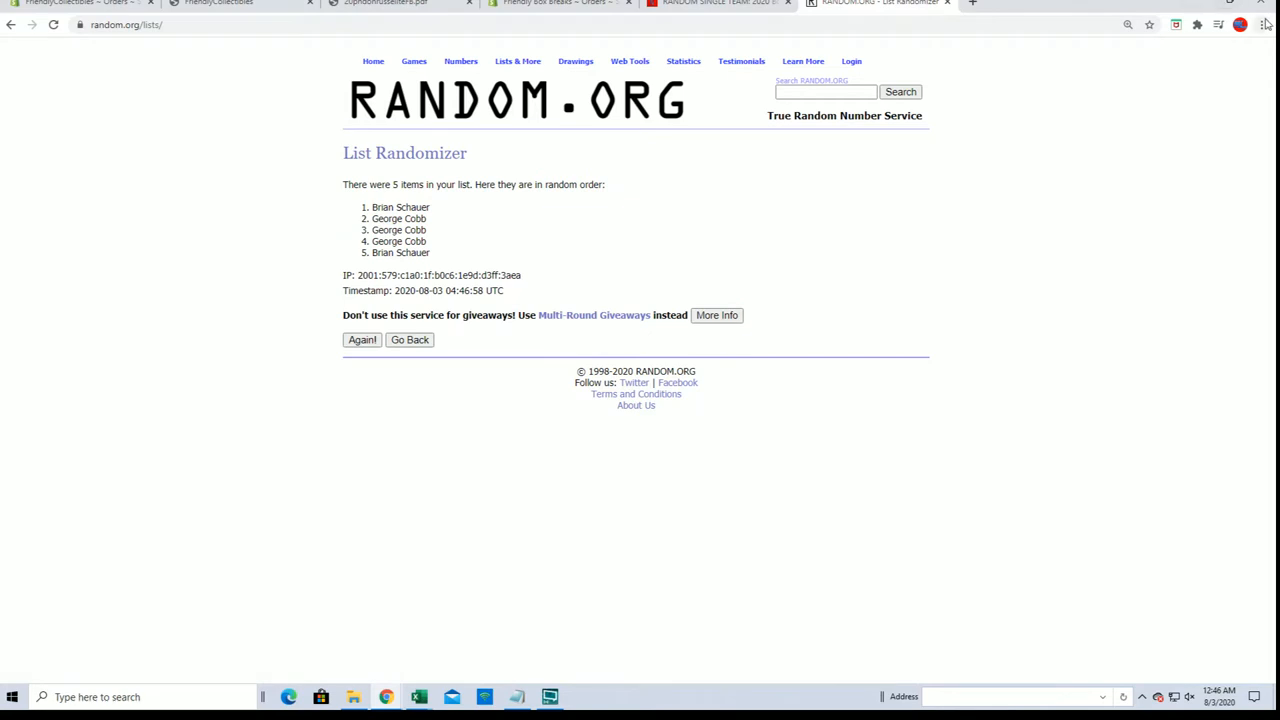
left_click(1261, 24)
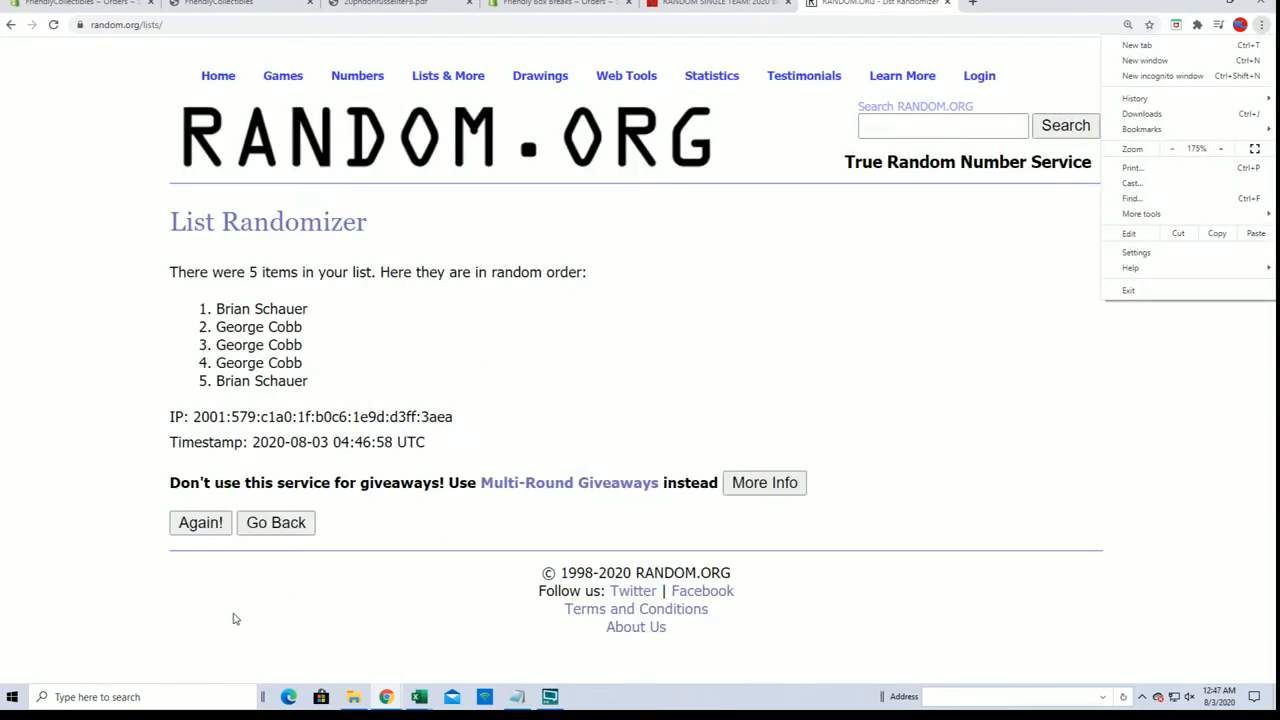
left_click(200, 522)
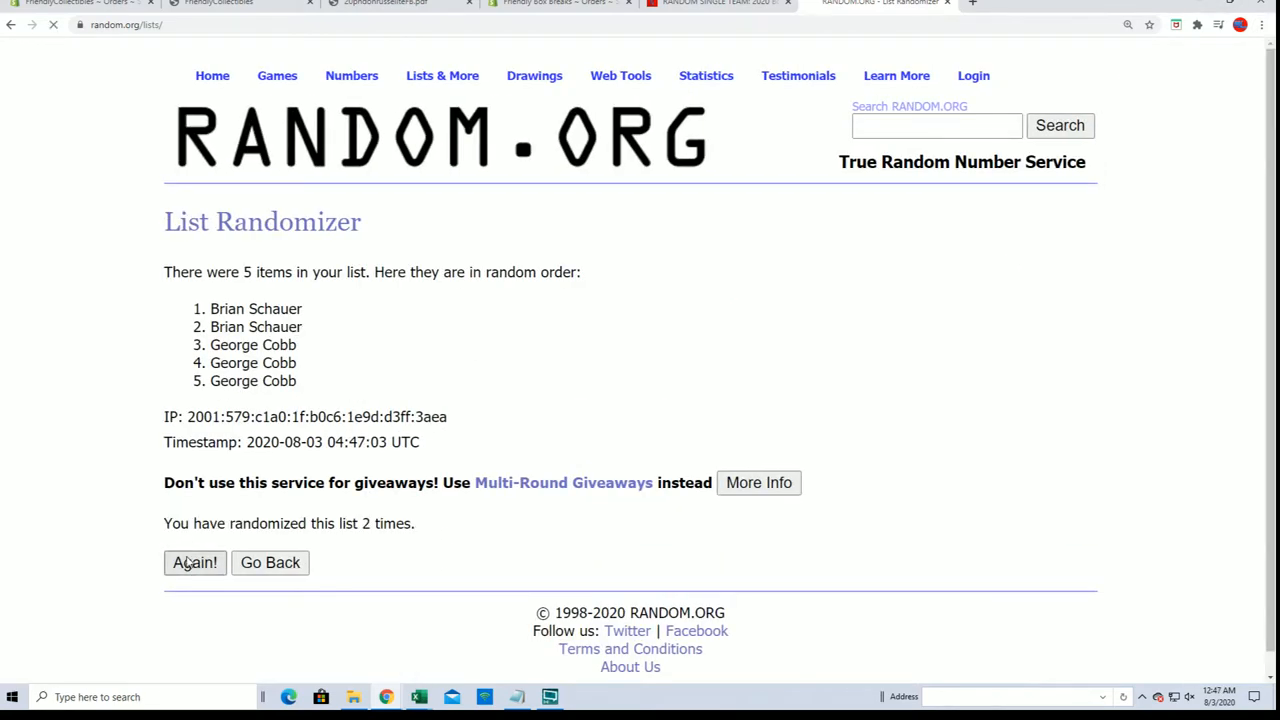
left_click(195, 562)
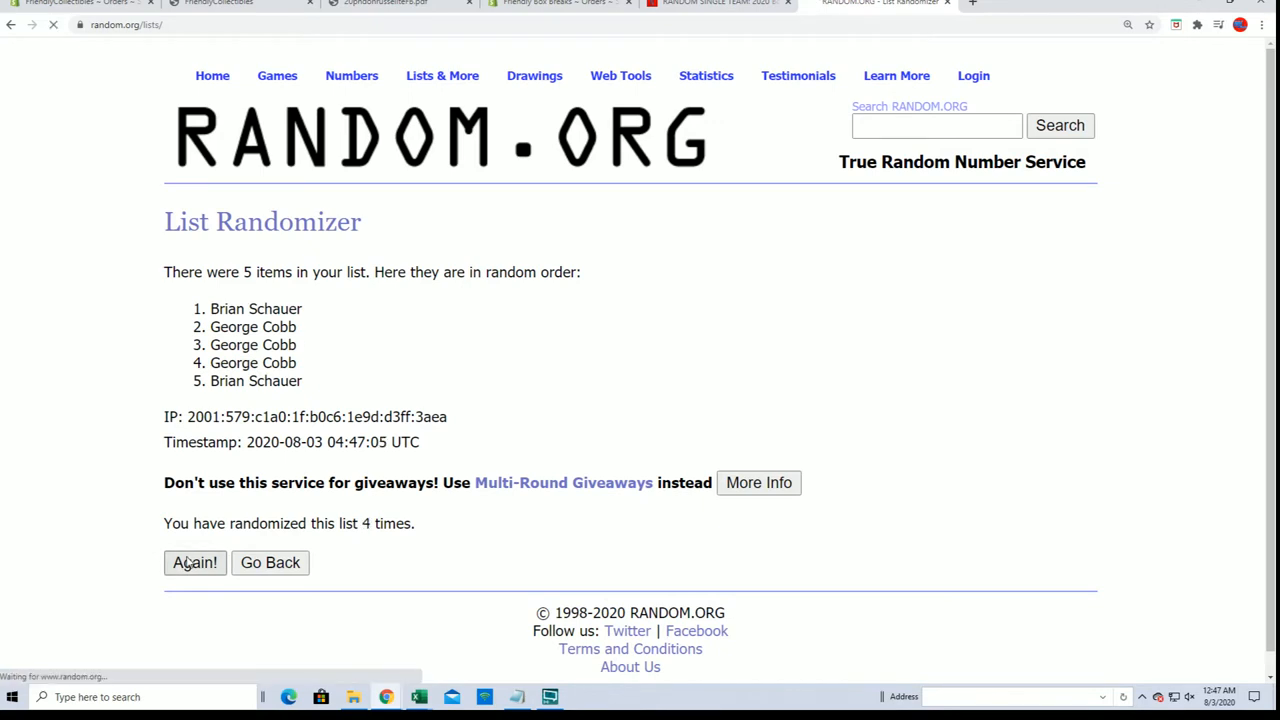
left_click(195, 562)
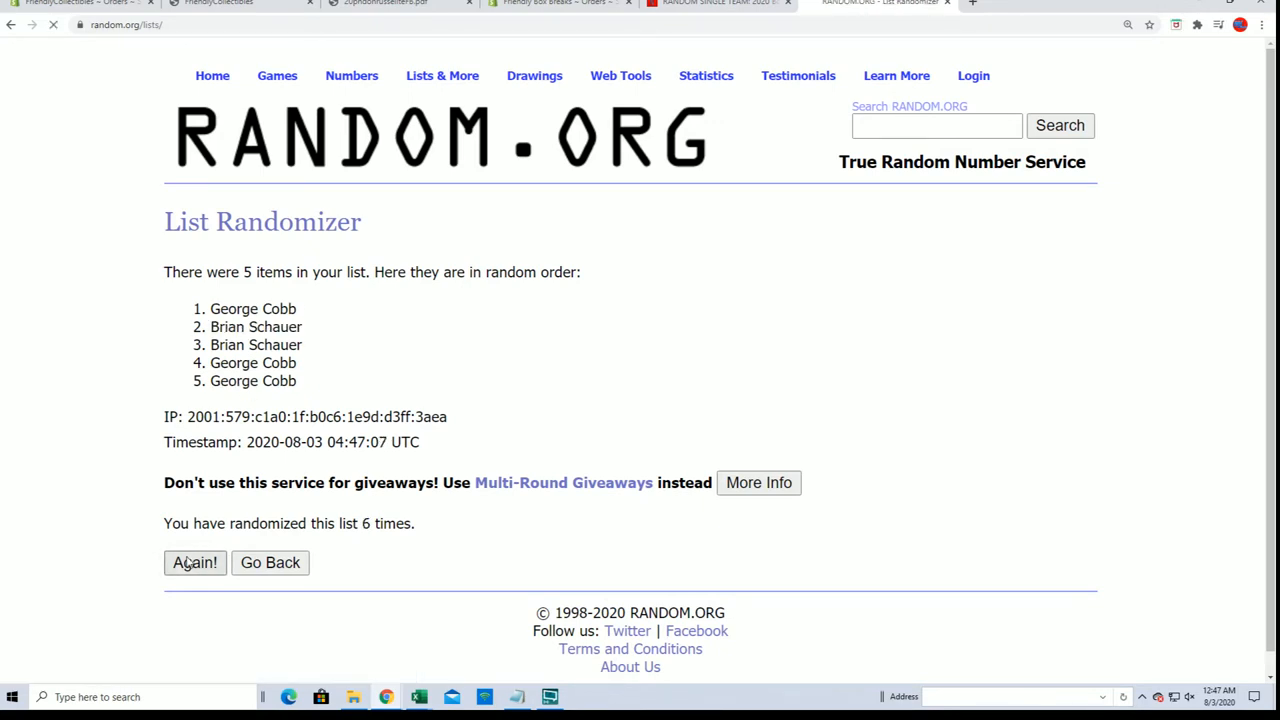
left_click(194, 562)
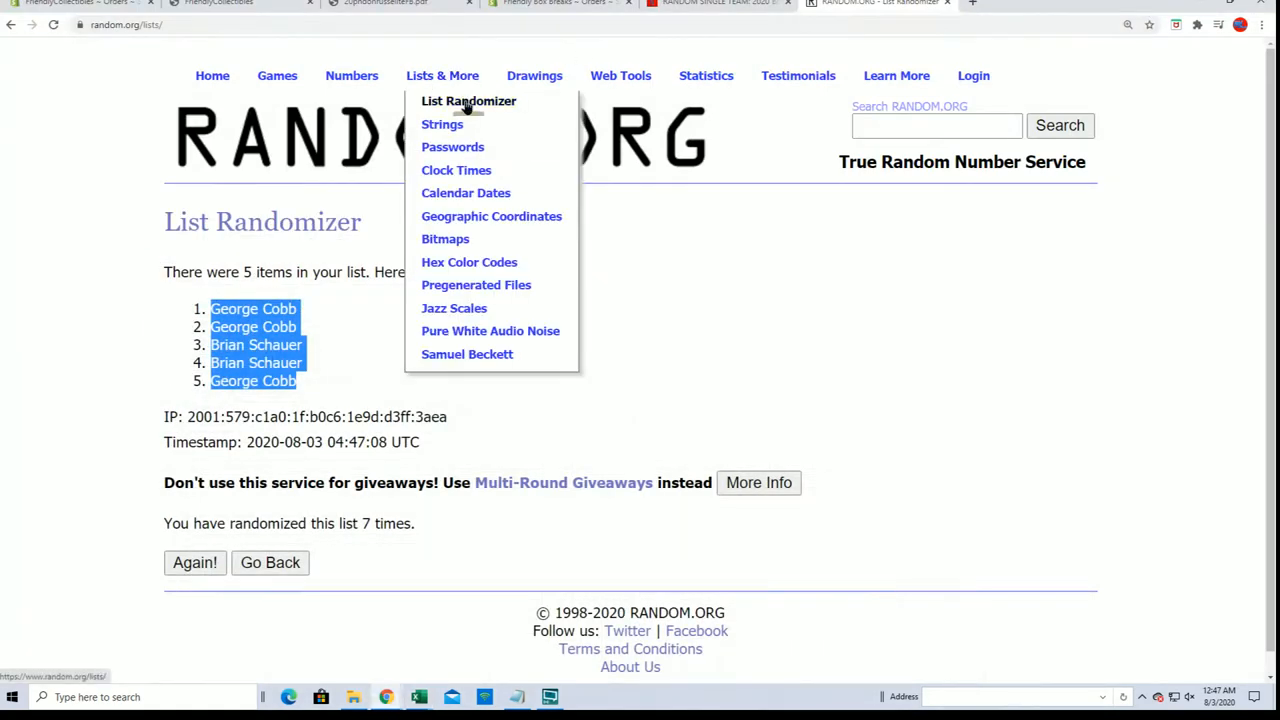
Step: Paste the player card list into a fresh randomizer form and shuffle it
left_click(468, 100)
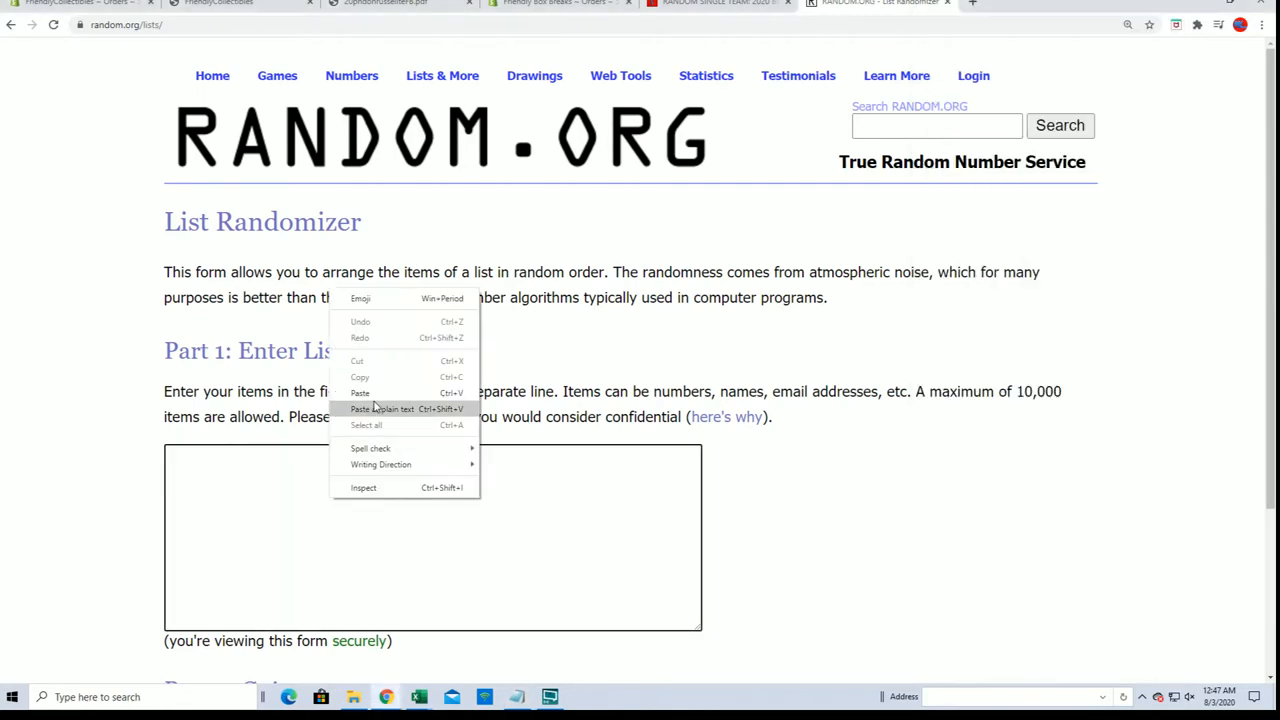
left_click(383, 409)
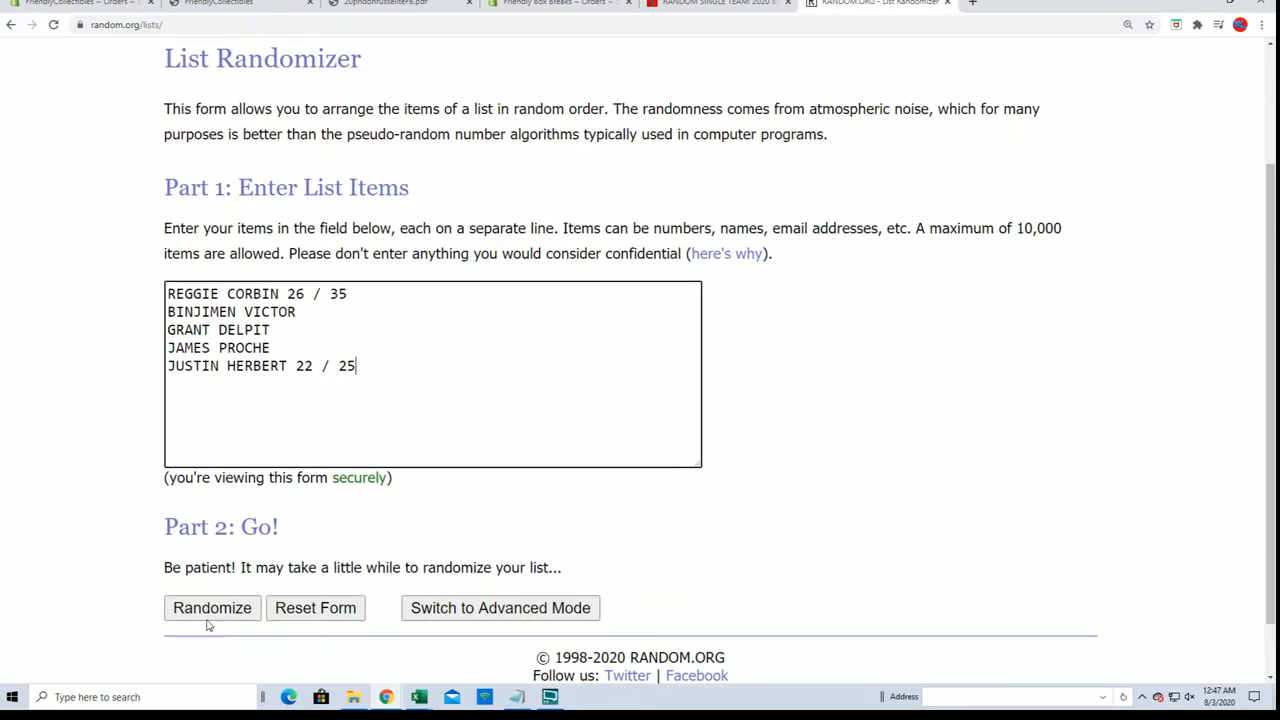
left_click(212, 608)
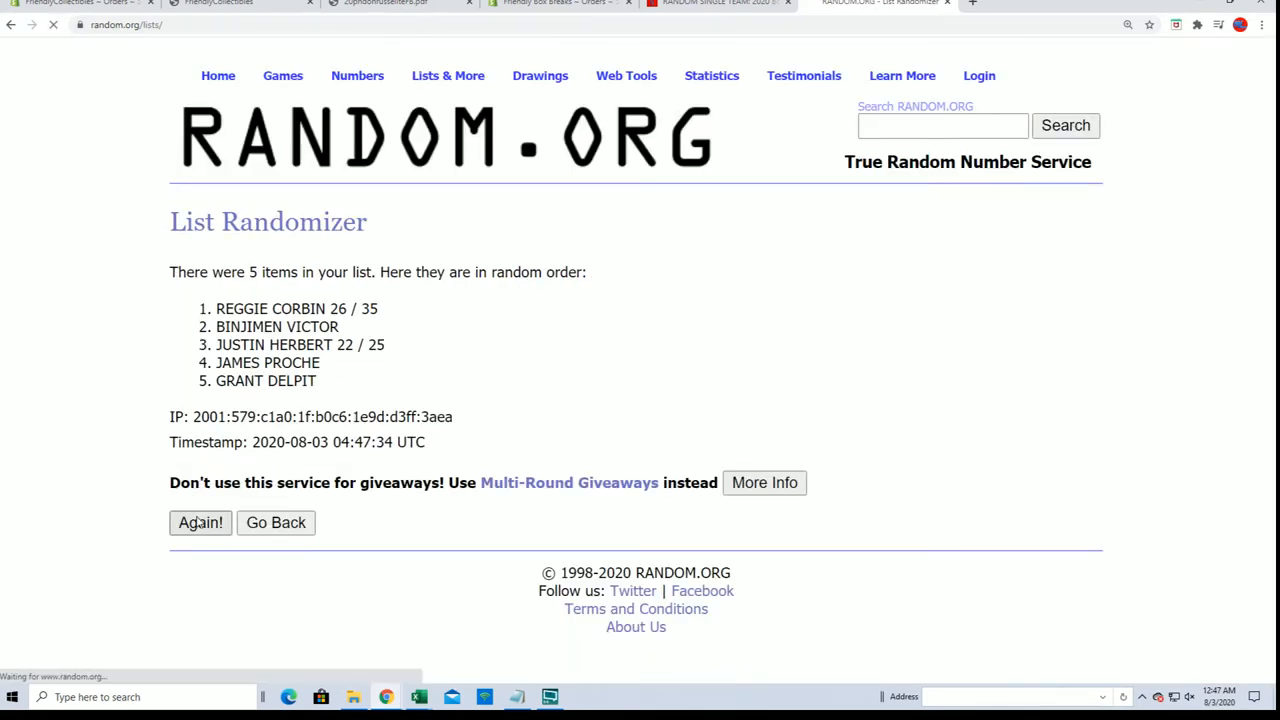
Step: Reshuffle the player cards three more times and copy the final order
left_click(200, 522)
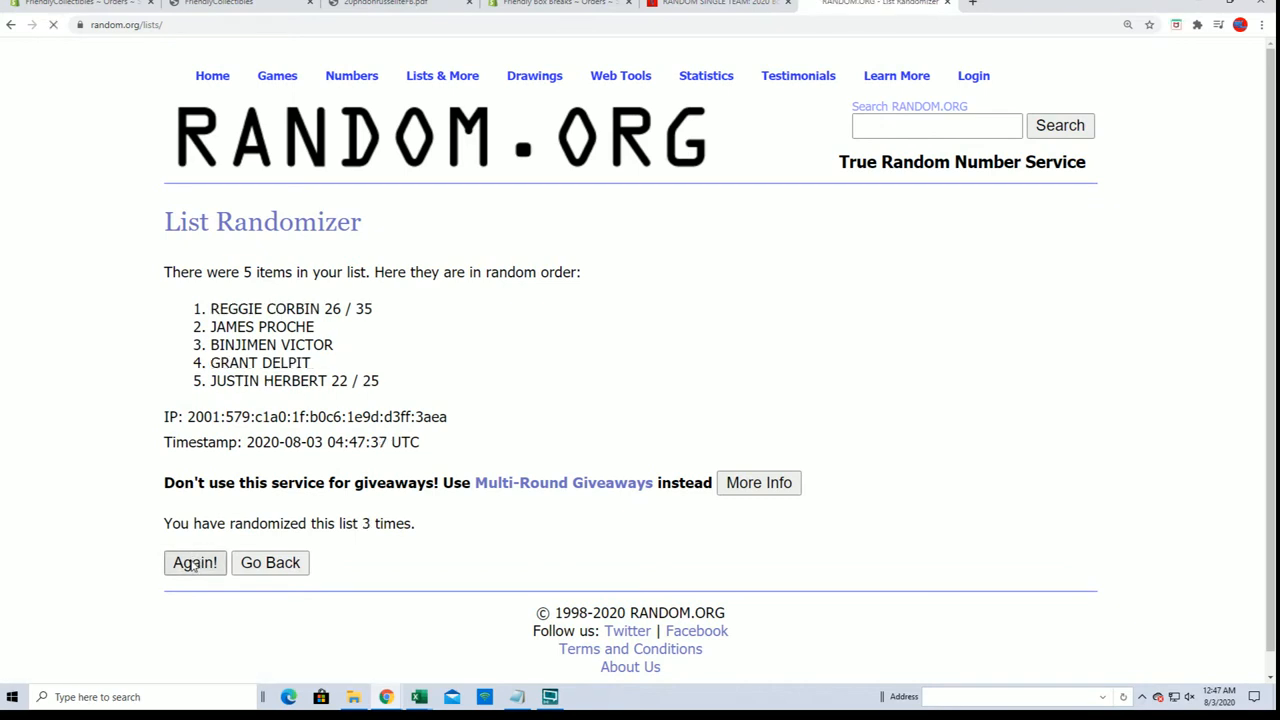
left_click(195, 562)
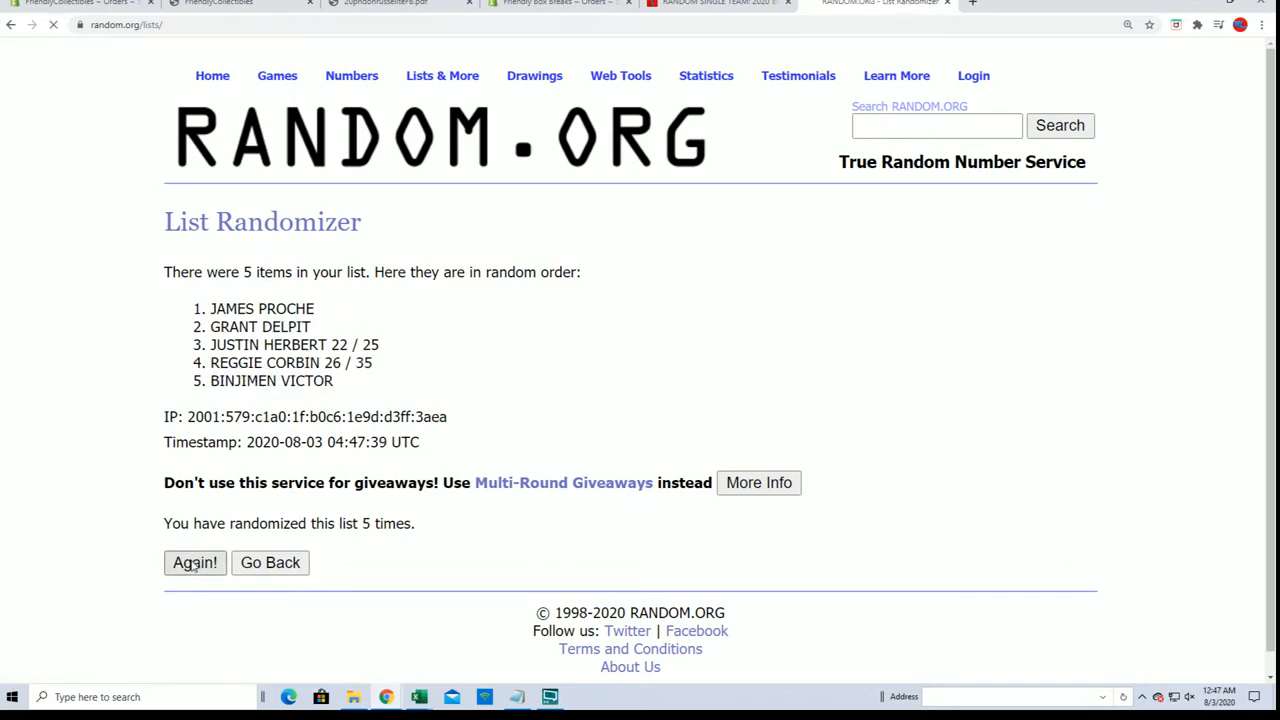
left_click(195, 562)
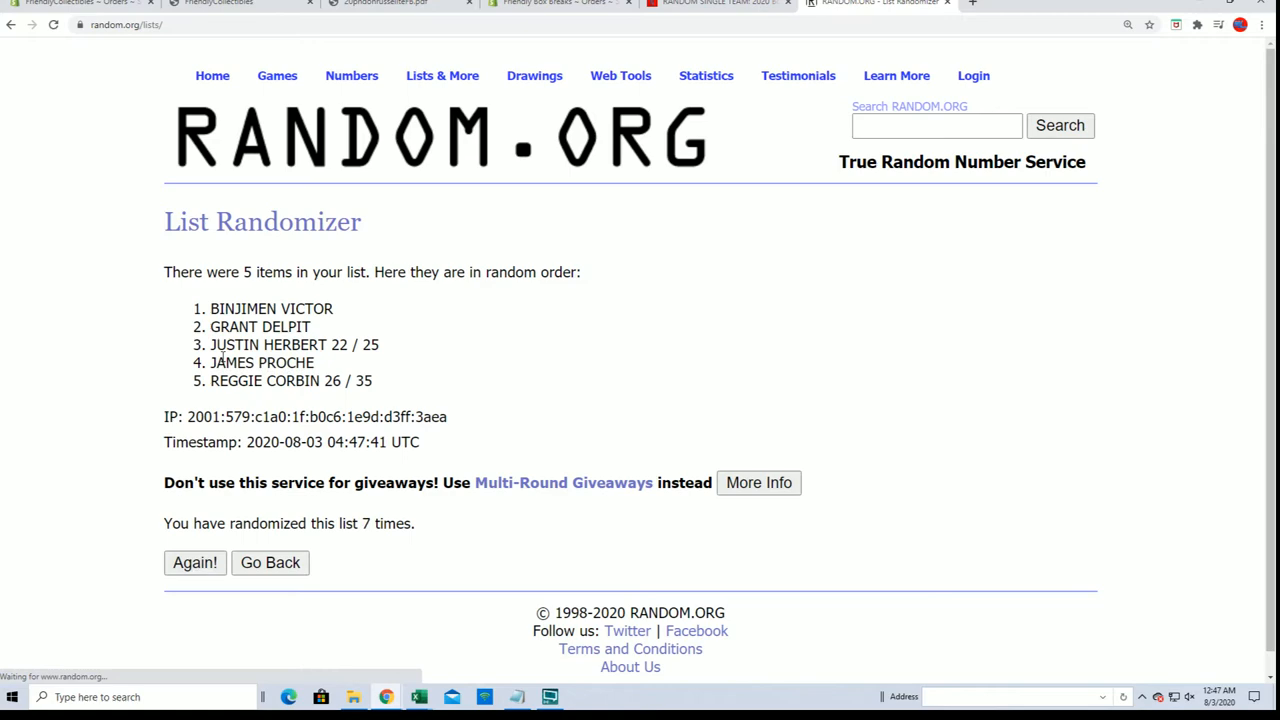
left_click_drag(211, 308, 372, 380)
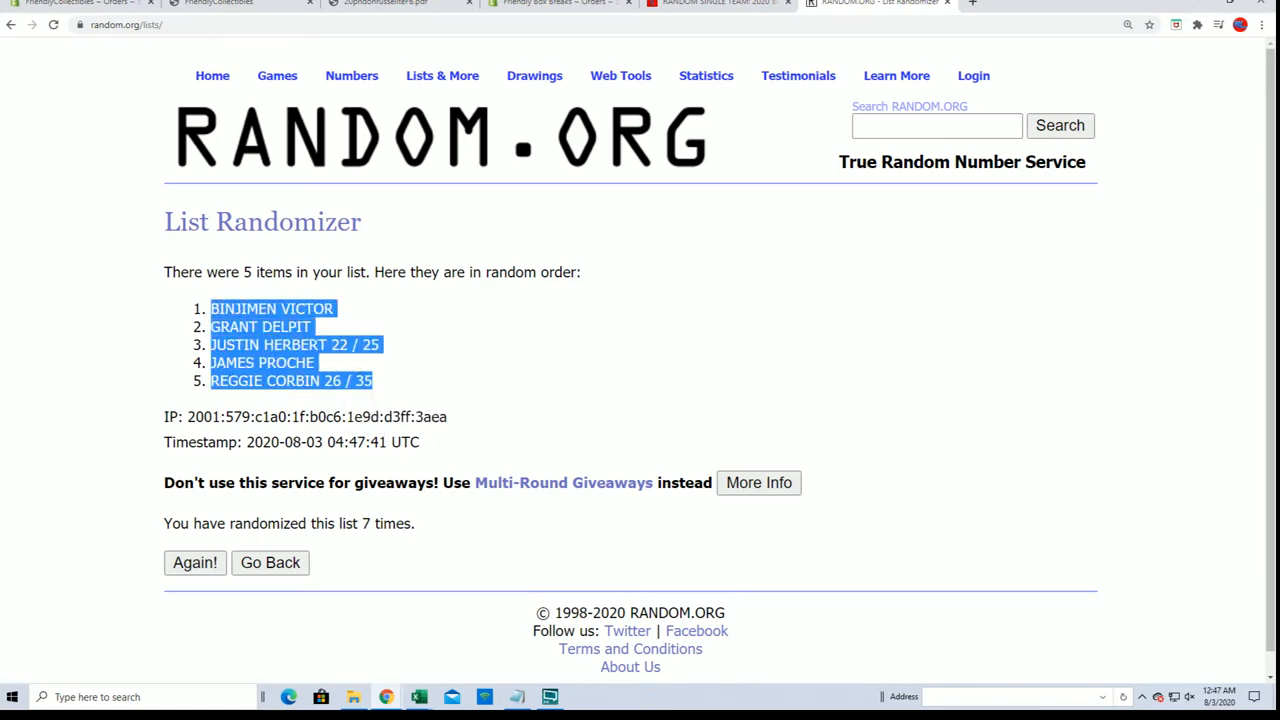
left_click(418, 697)
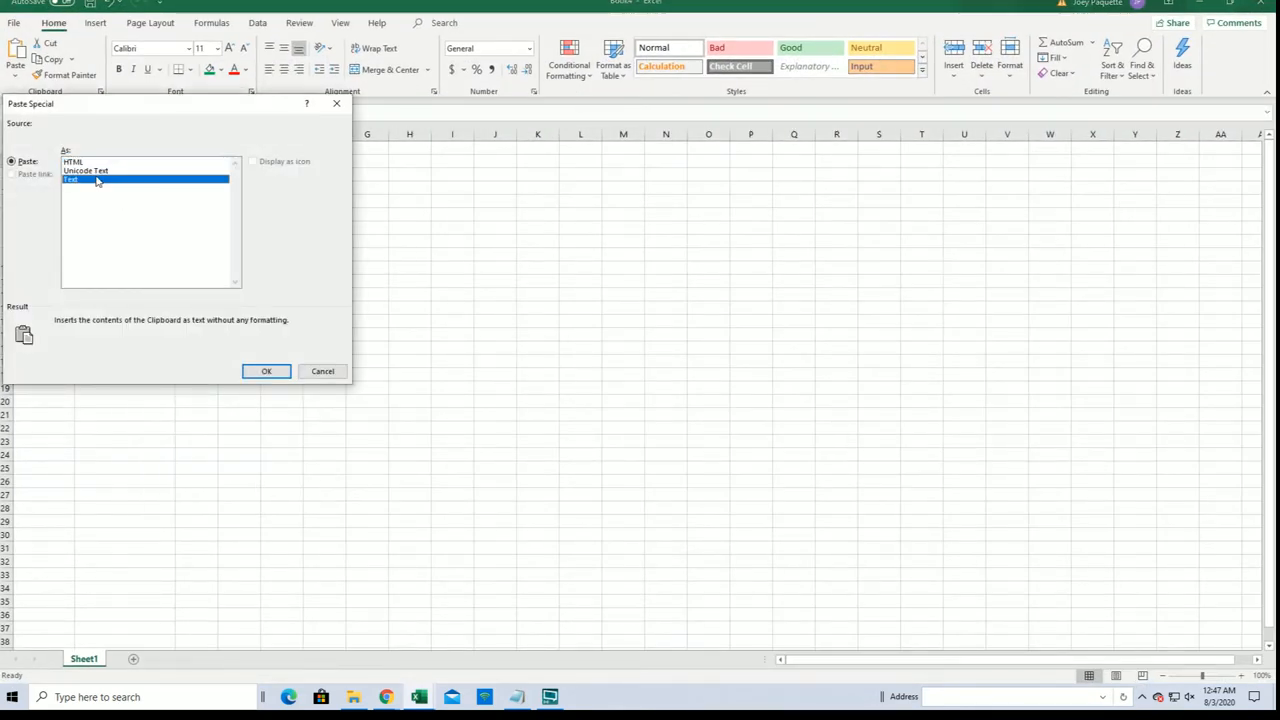
Step: Paste the shuffled cards as plain text, deselect, and zoom the sheet in
left_click(266, 371)
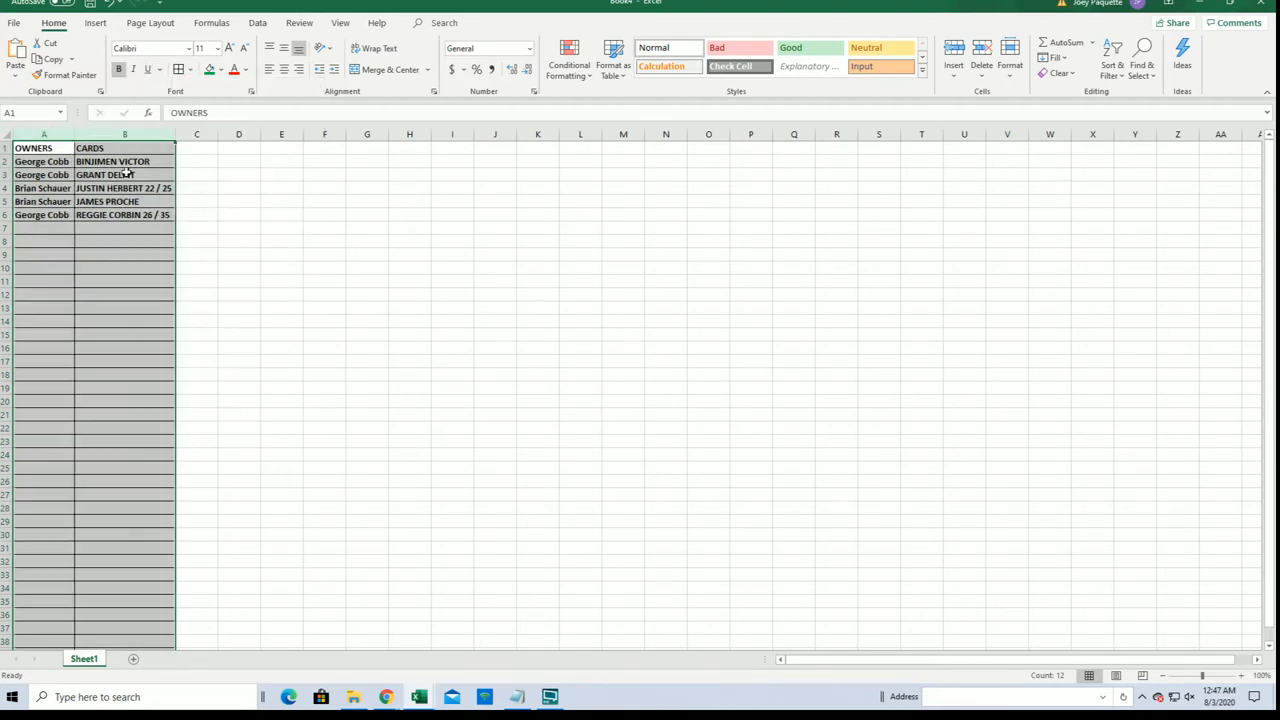
left_click(43, 161)
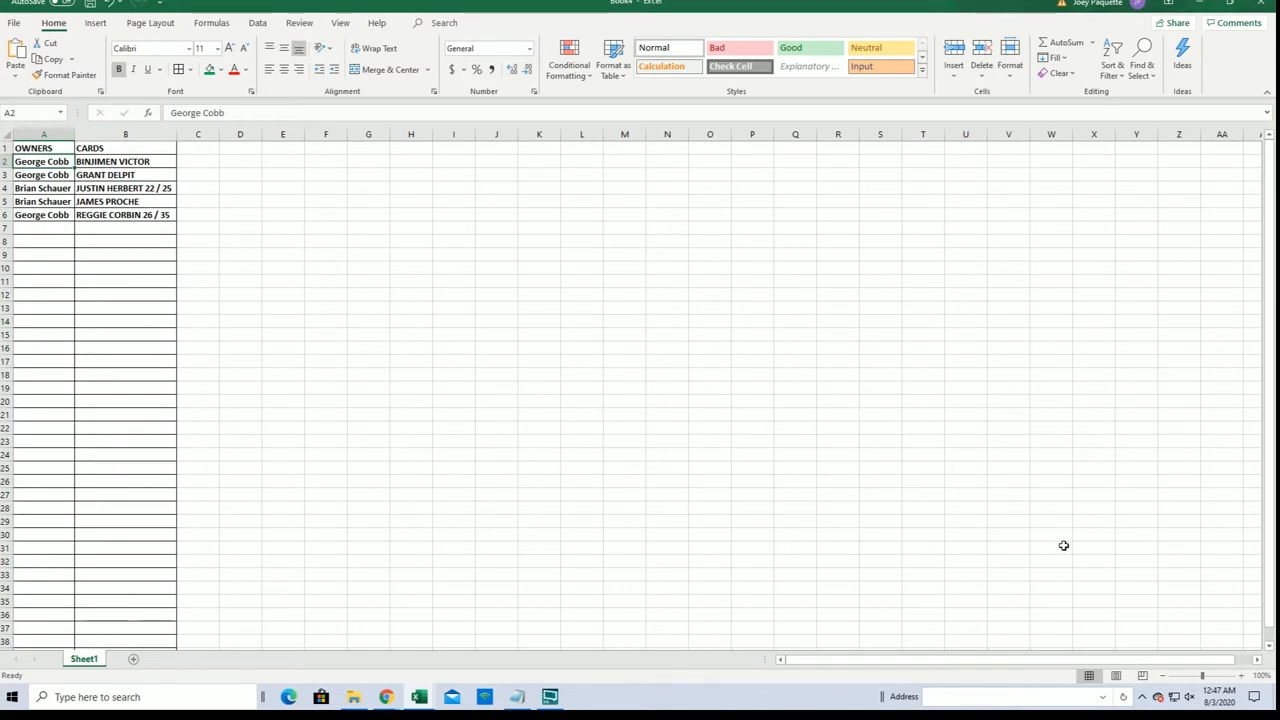
left_click(1243, 674)
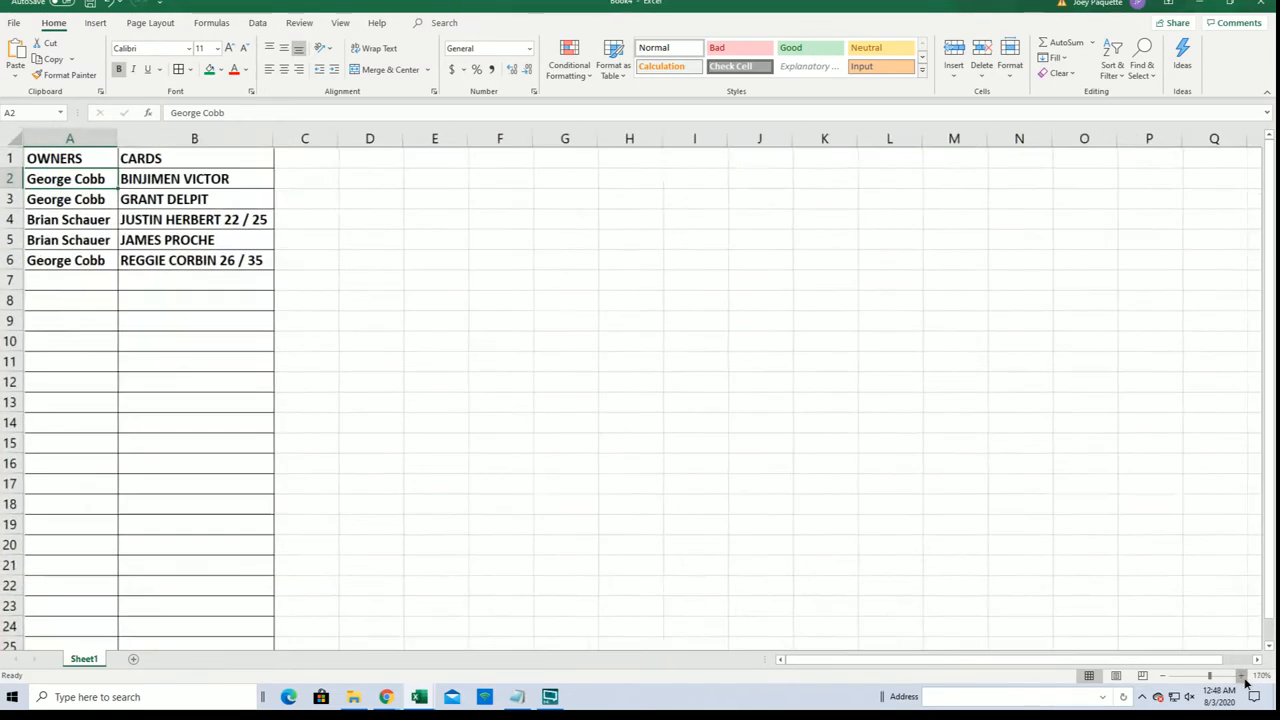
left_click(1240, 697)
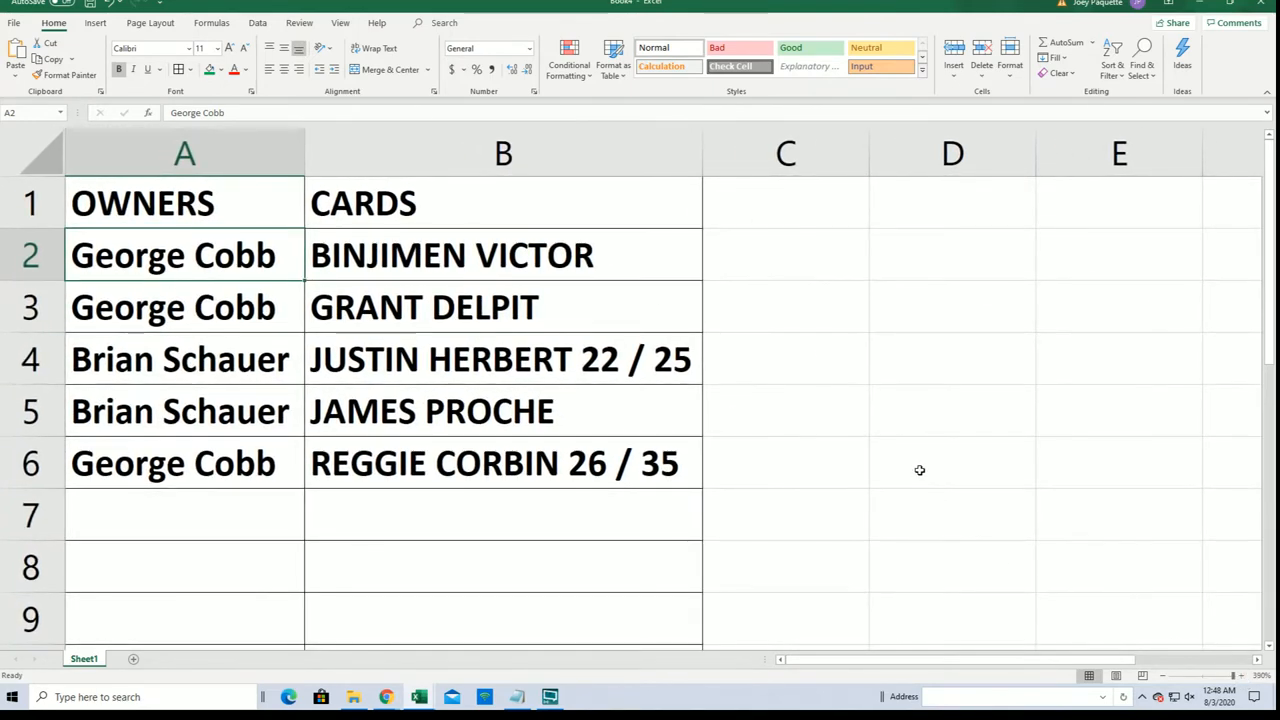